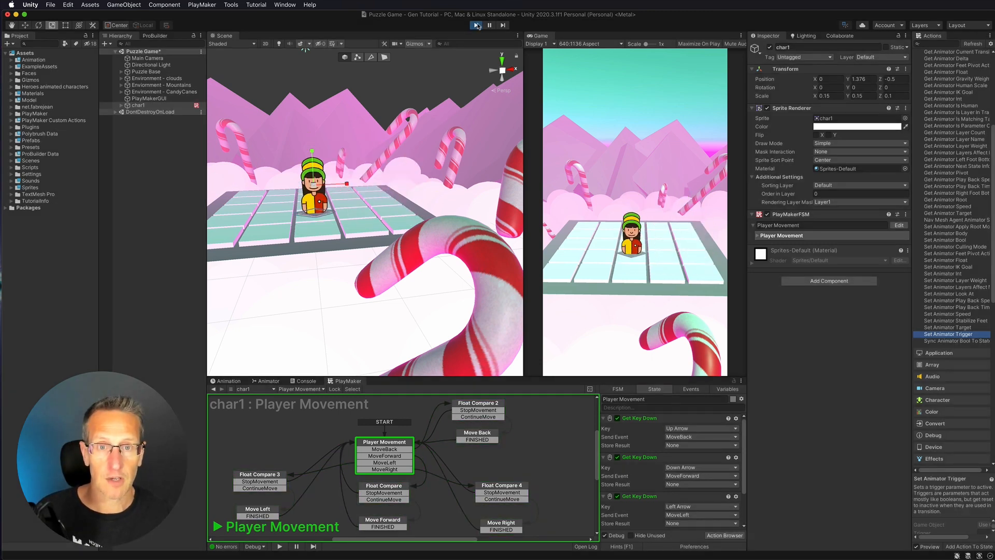
# Step: Exit Play mode to return to editing the scene
pyautogui.click(475, 25)
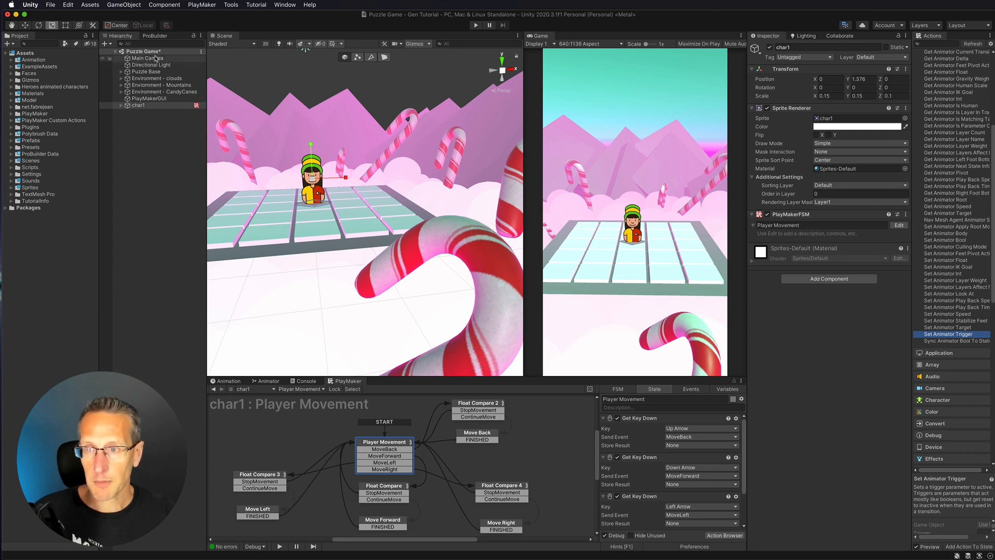
# Step: Select Main Camera in the Hierarchy as the object to work on
pyautogui.click(147, 58)
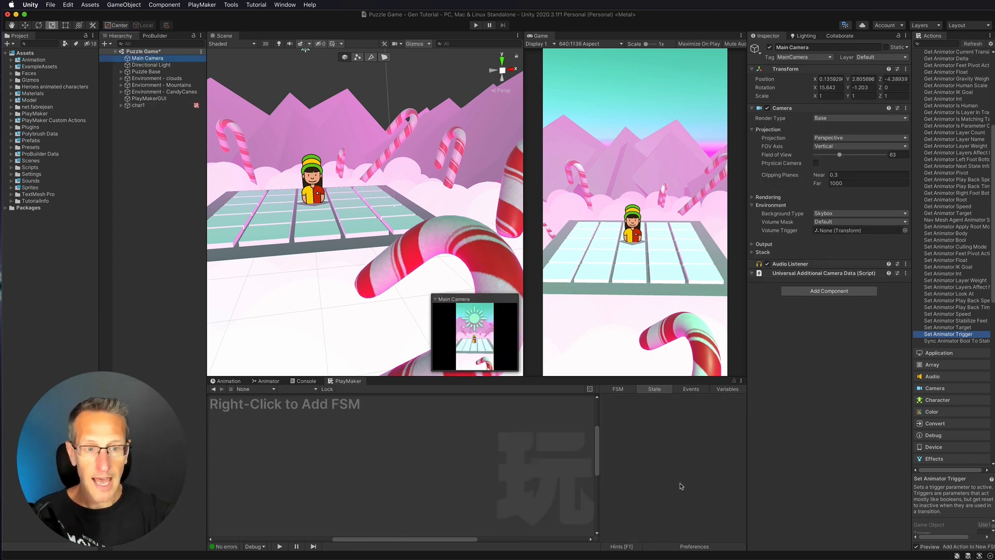
pyautogui.moveTo(713, 482)
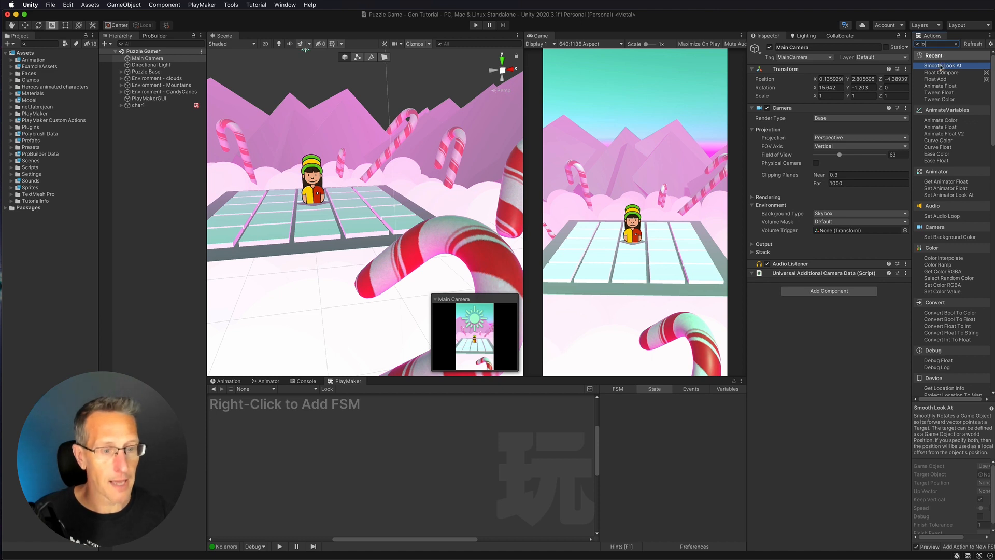
pyautogui.moveTo(515, 404)
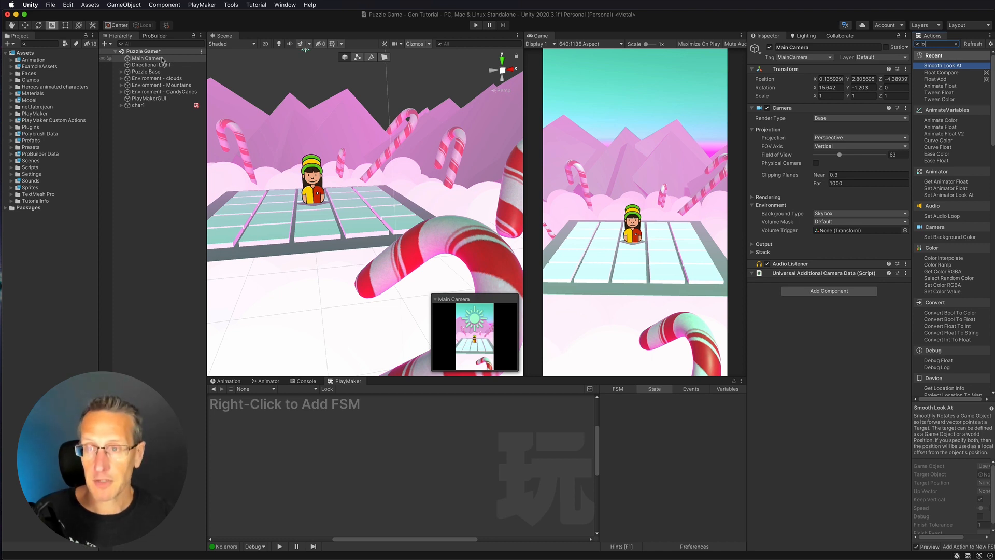
# Step: Add a new PlayMaker FSM to Main Camera from the empty graph's menu
pyautogui.rightClick(400, 457)
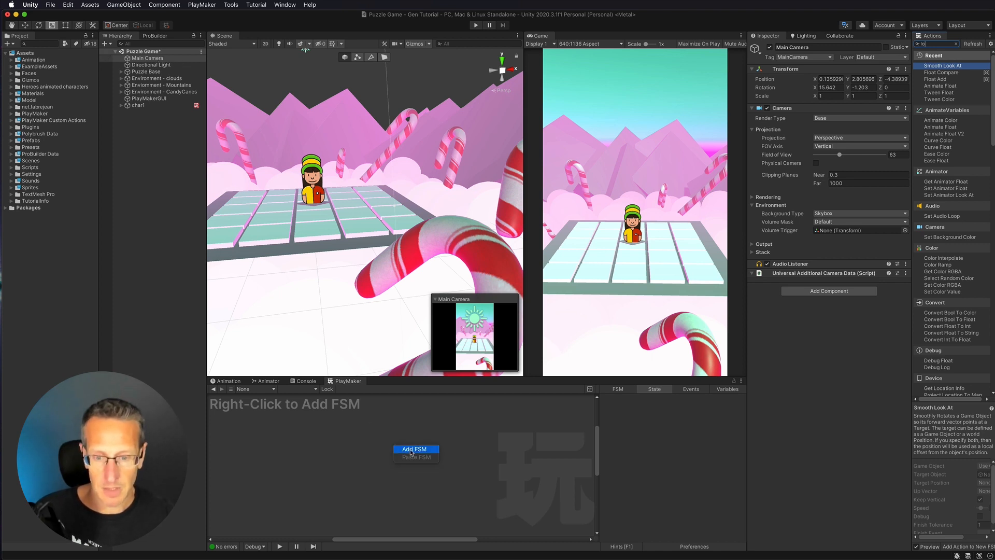
pyautogui.click(414, 448)
pyautogui.write('Look at Player')
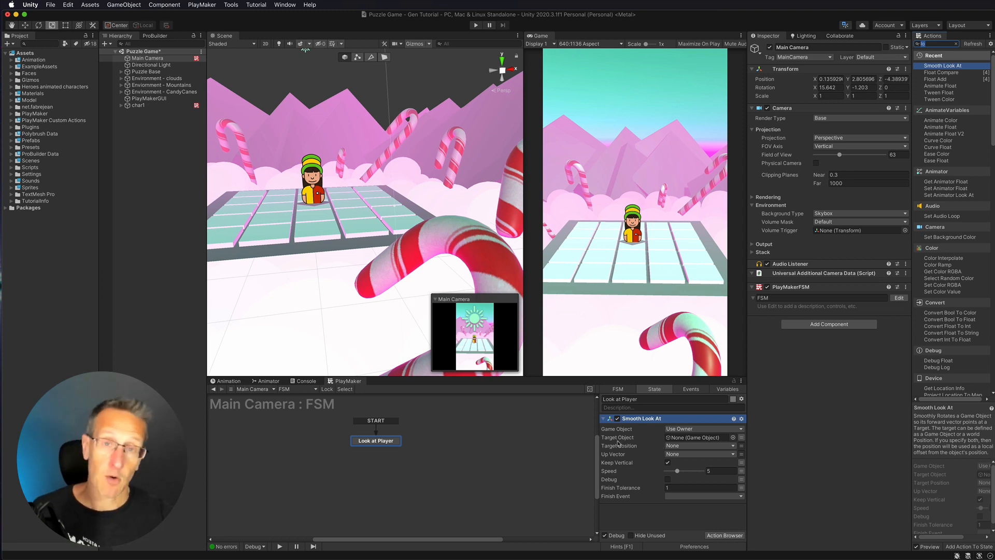
pyautogui.moveTo(568, 407)
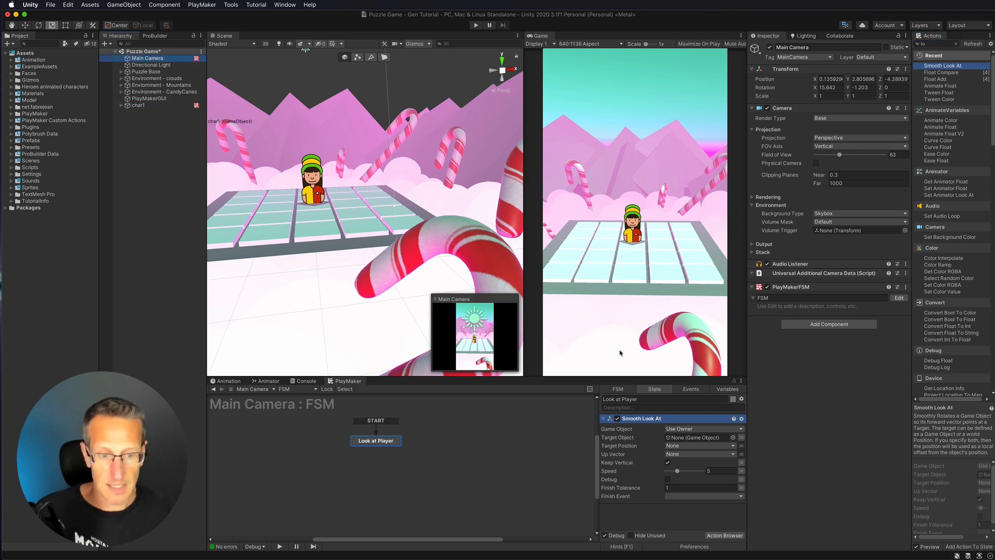
# Step: Assign char1 as the Target Object of the Smooth Look At action
pyautogui.click(697, 438)
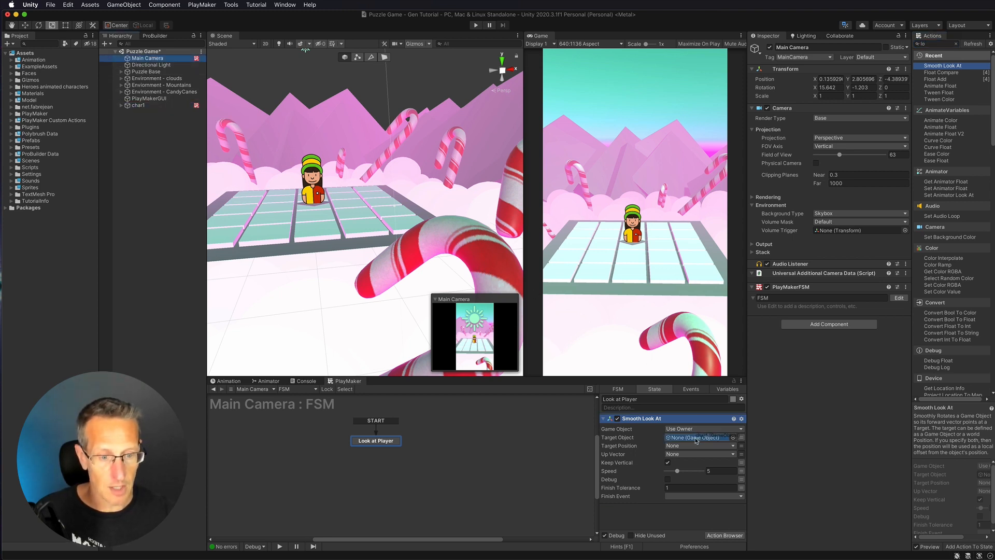
pyautogui.click(697, 438)
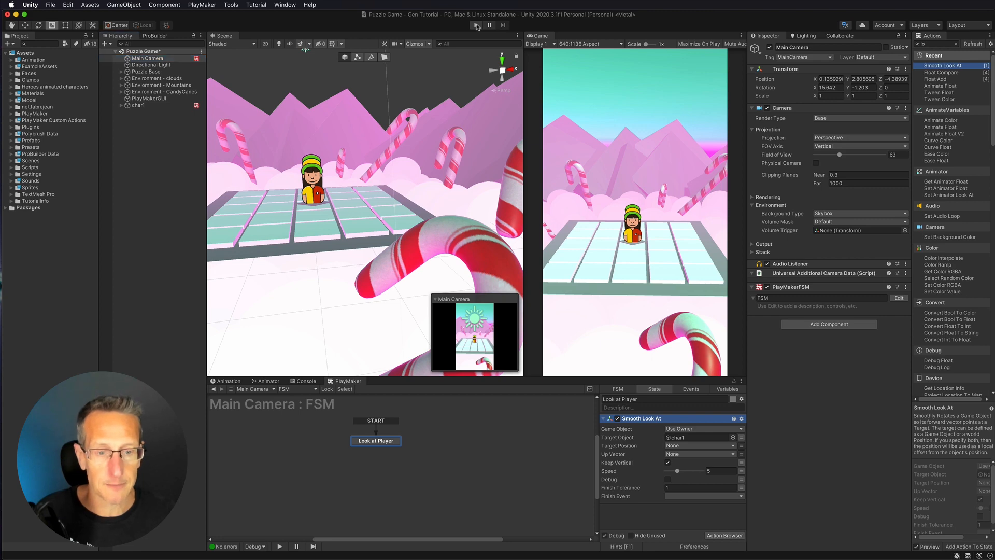
pyautogui.click(475, 25)
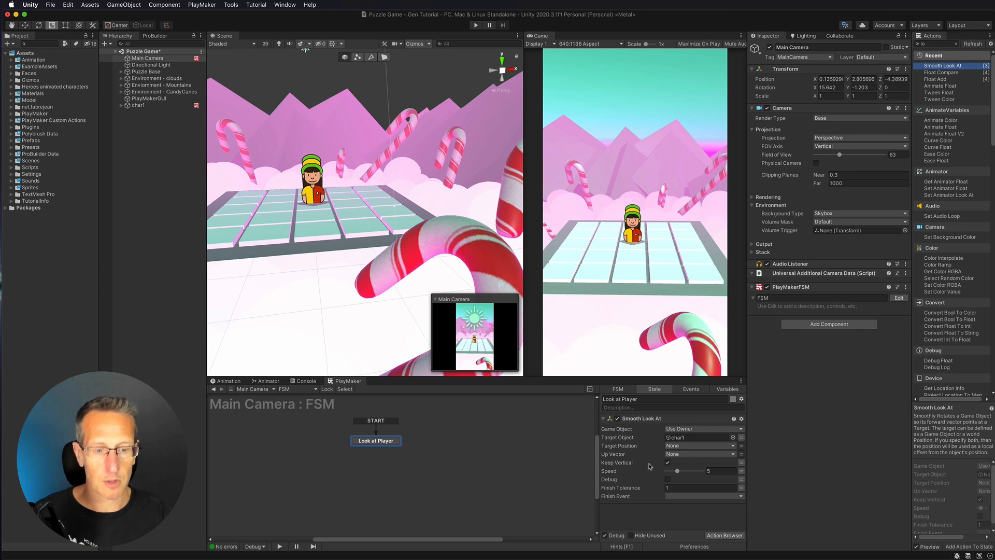
pyautogui.moveTo(651, 466)
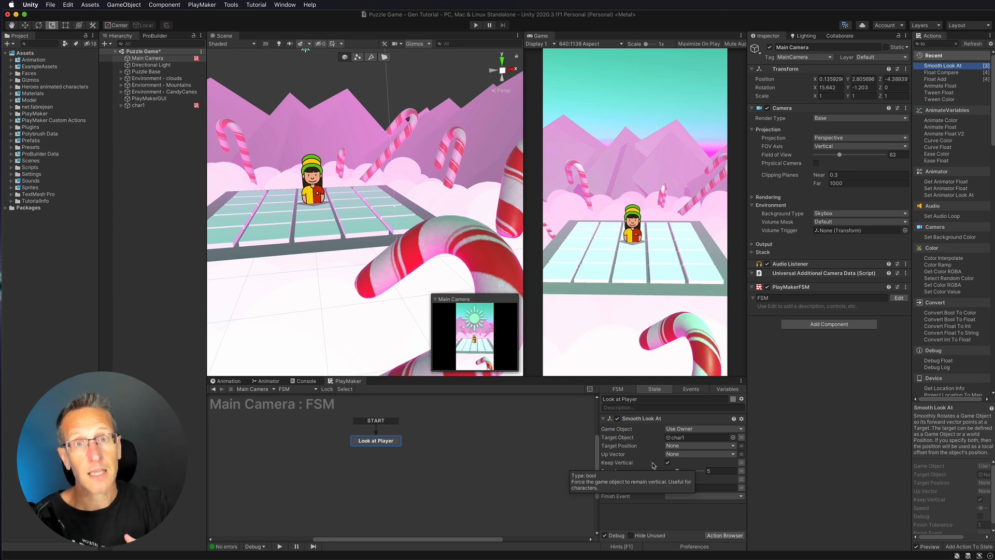
# Step: Turn off Keep Vertical on Smooth Look At and run the game to test the camera
pyautogui.click(667, 462)
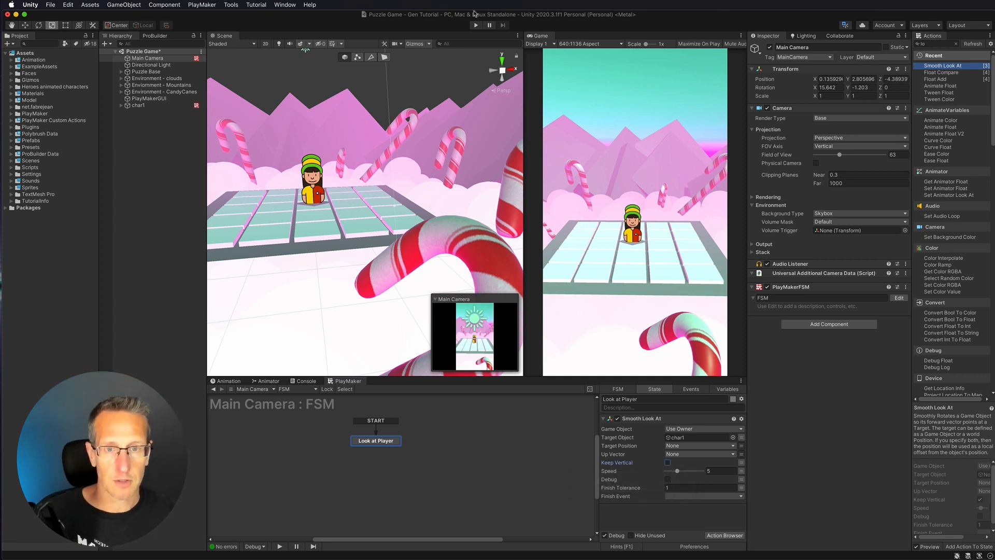
pyautogui.click(475, 25)
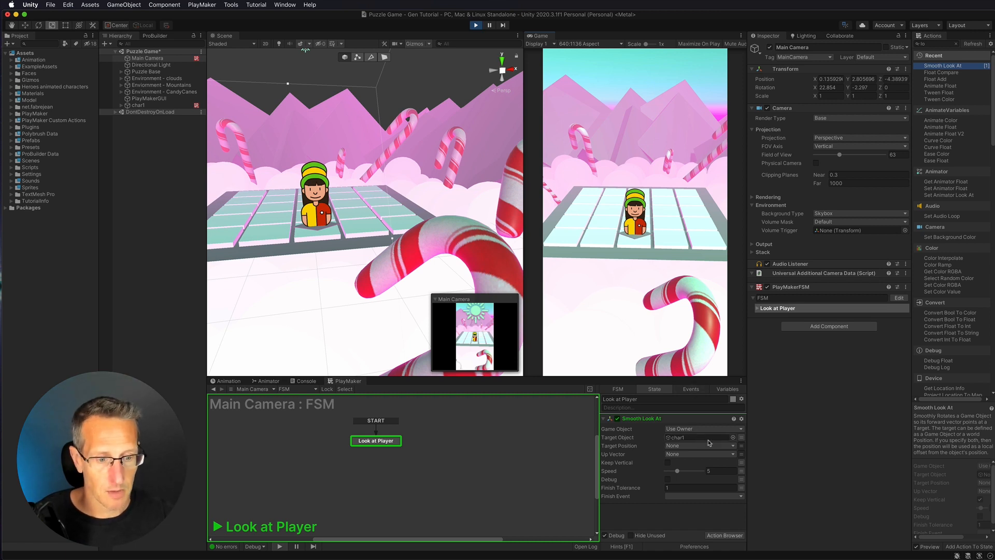
pyautogui.moveTo(658, 447)
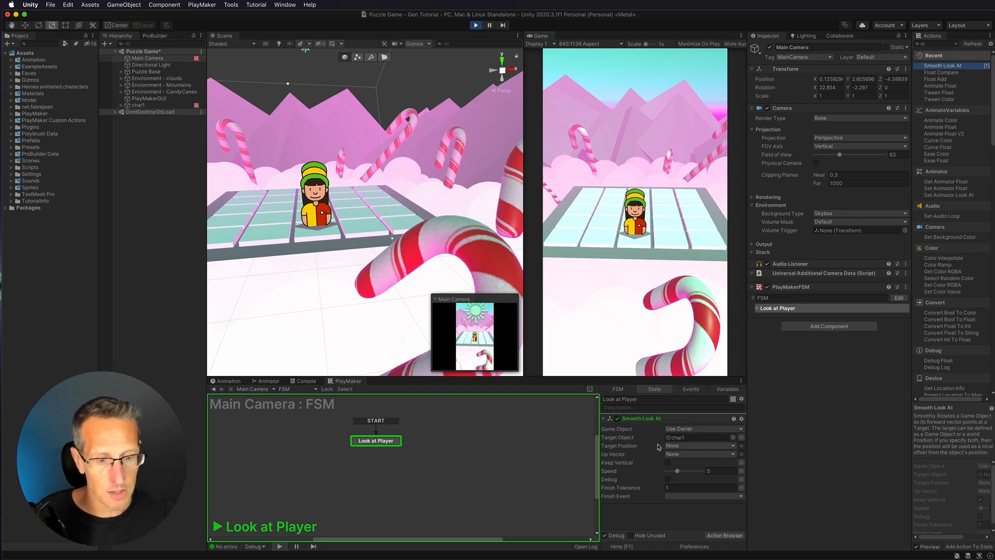
pyautogui.moveTo(740, 448)
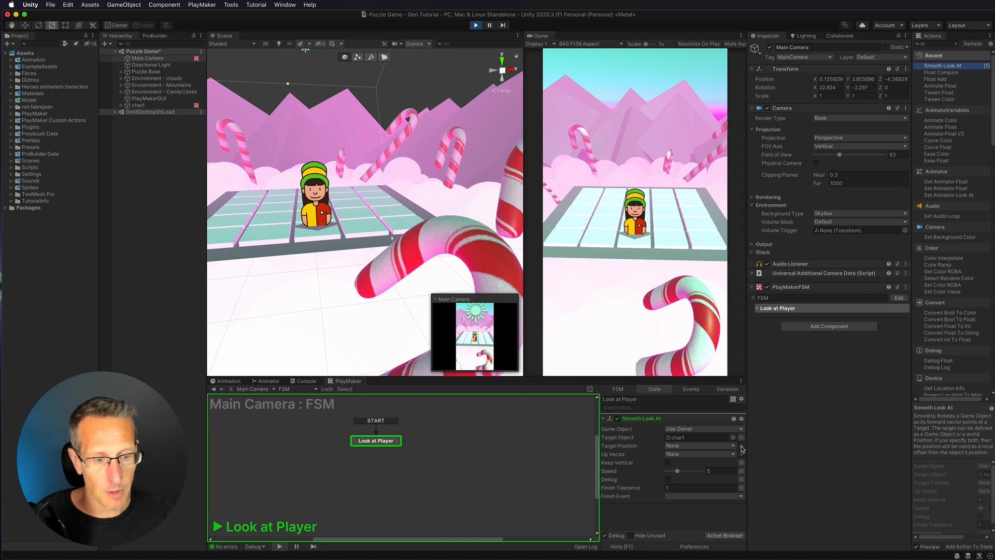
# Step: Switch Target Position to an offset vector and raise its Y to about 3.3 while running
pyautogui.click(733, 446)
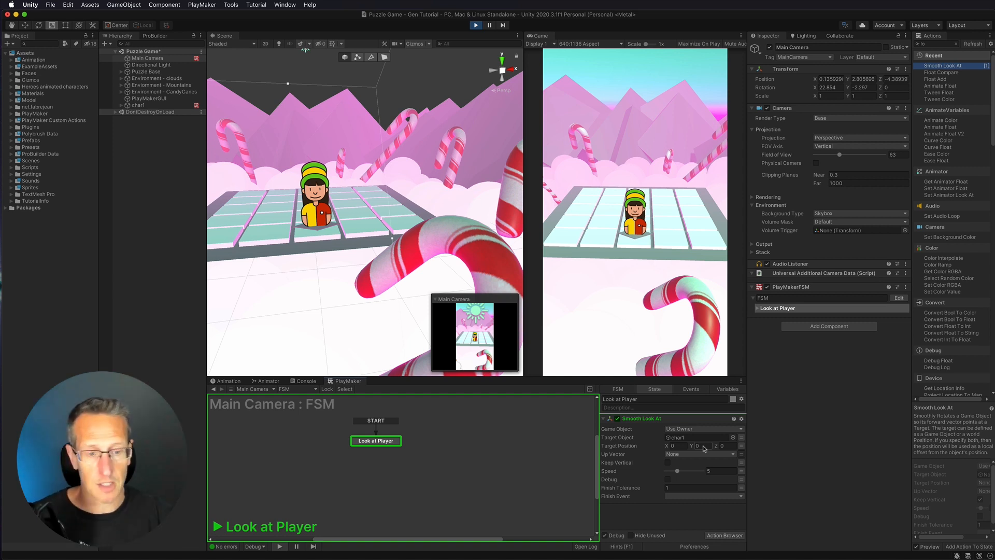
pyautogui.moveTo(694, 446)
pyautogui.write('3.6')
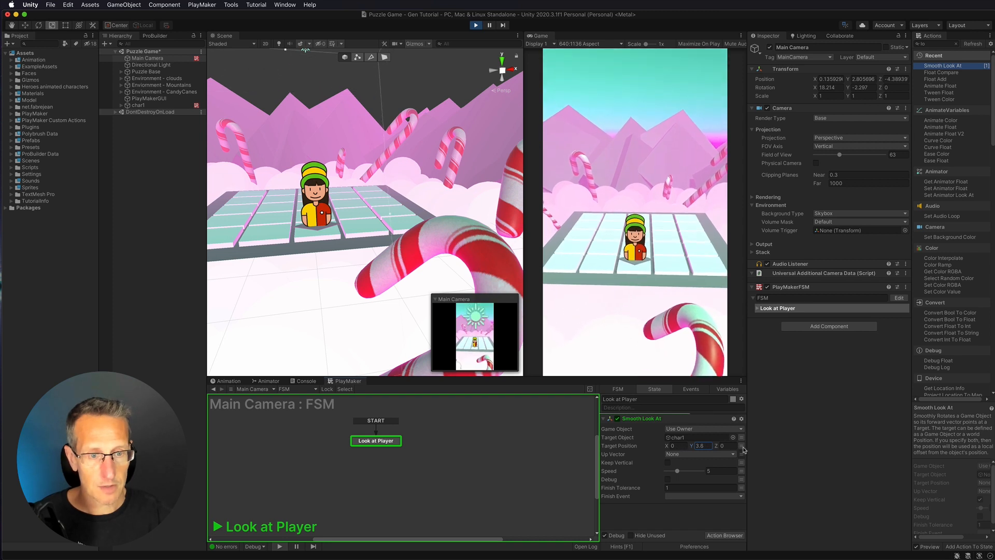
pyautogui.click(701, 446)
pyautogui.write('3.29')
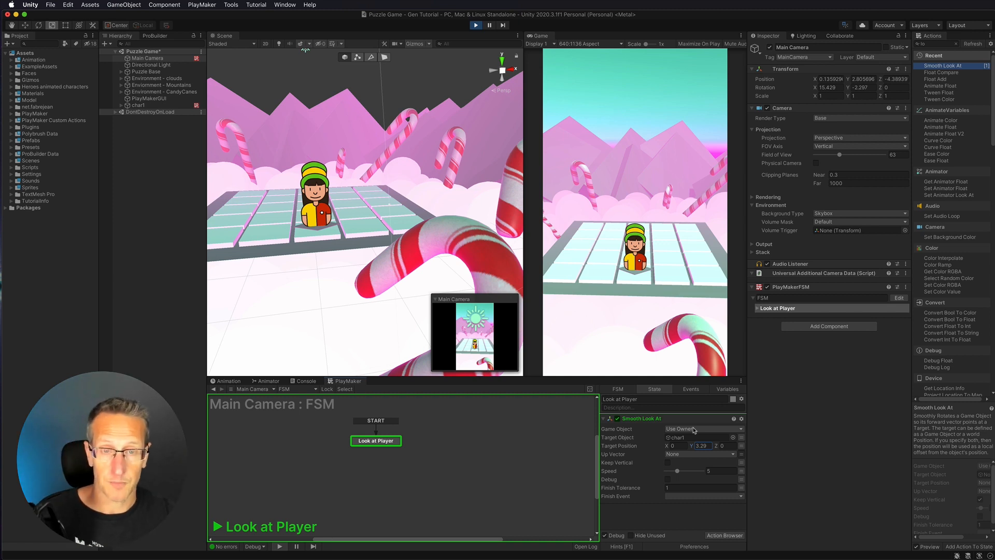
pyautogui.moveTo(528, 284)
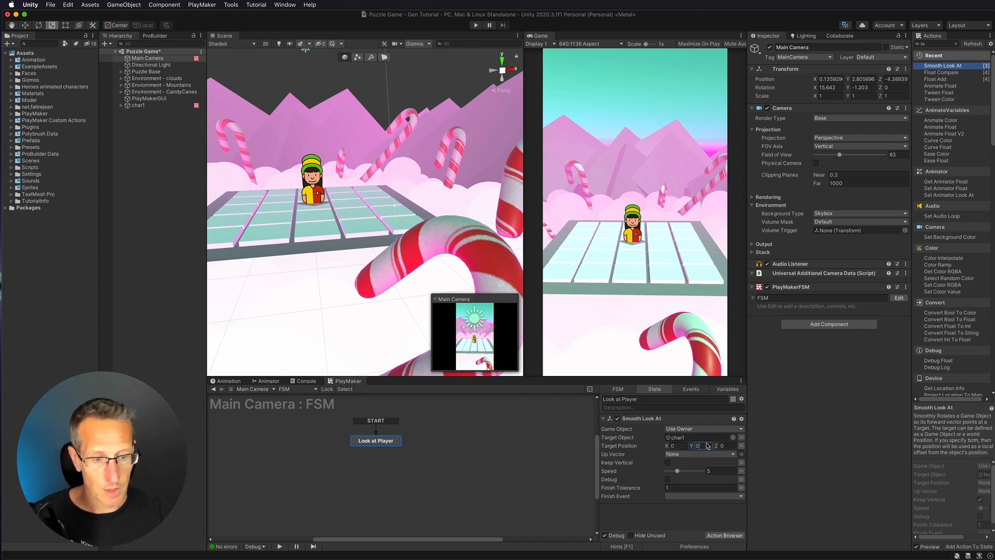
# Step: Enter 3.26 as the Target Position Y offset and run the game again
pyautogui.click(676, 437)
pyautogui.write('3.26')
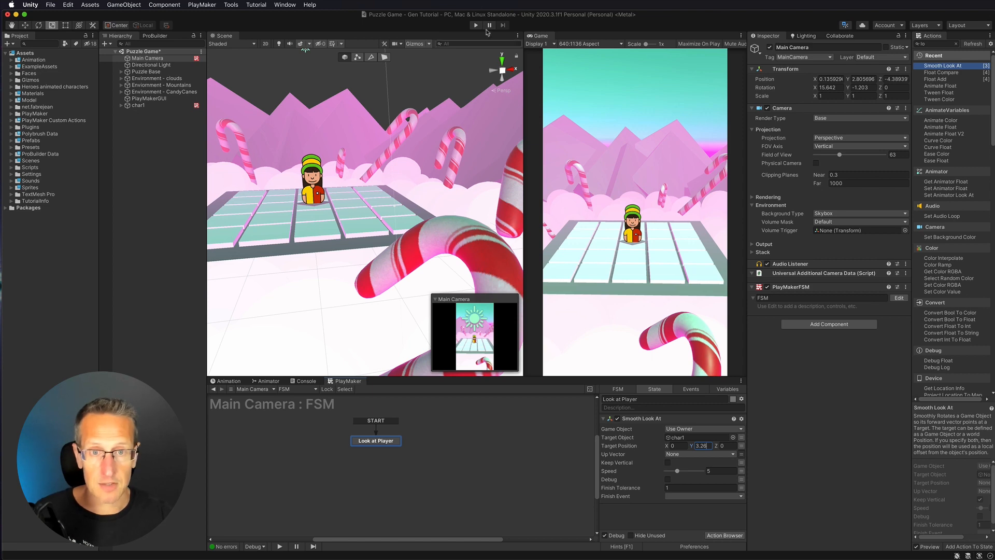
pyautogui.click(474, 25)
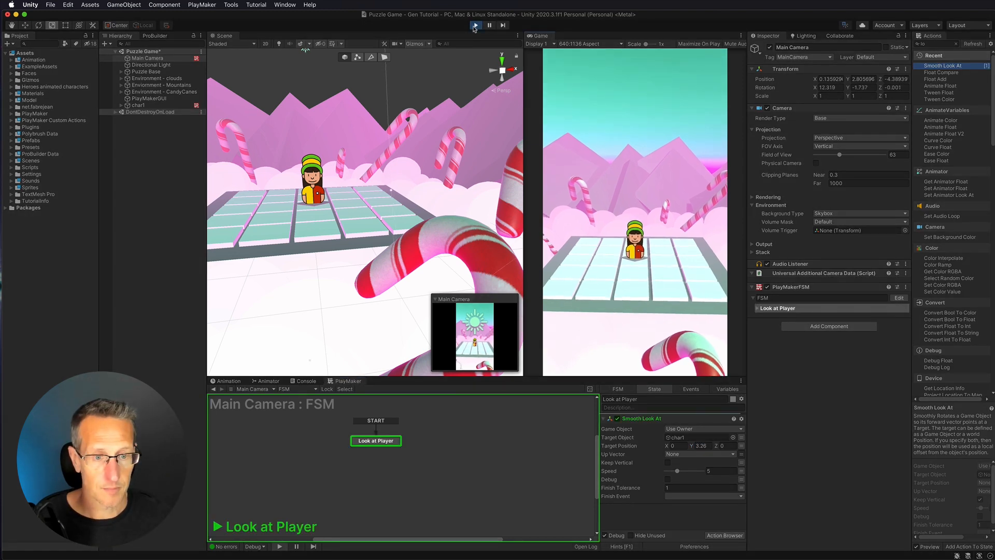